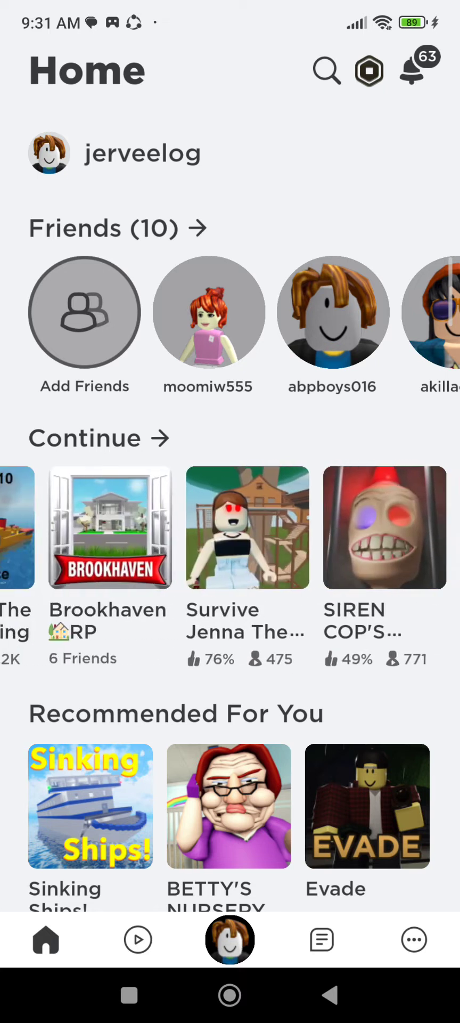
Find Escape The Carnival of Terror Obby! in the Continue row and join a server via Play
scroll(left, 3)
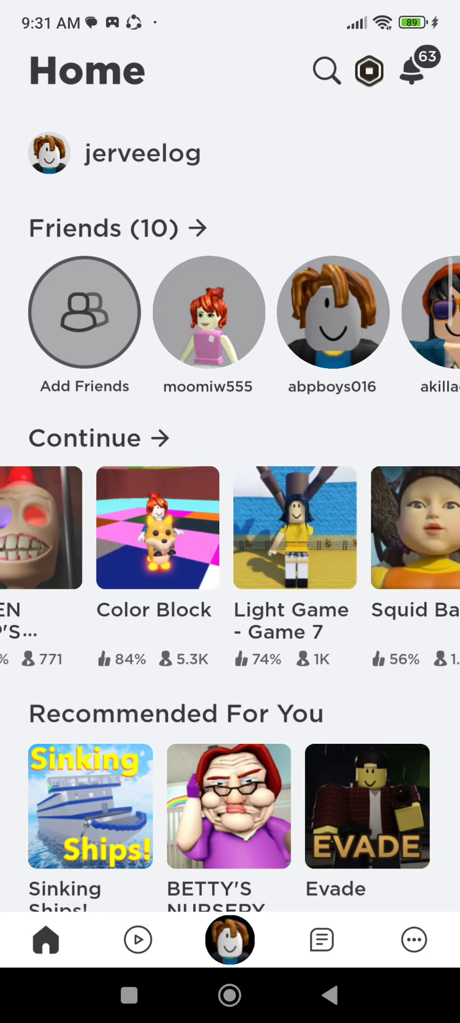
scroll(left, 3)
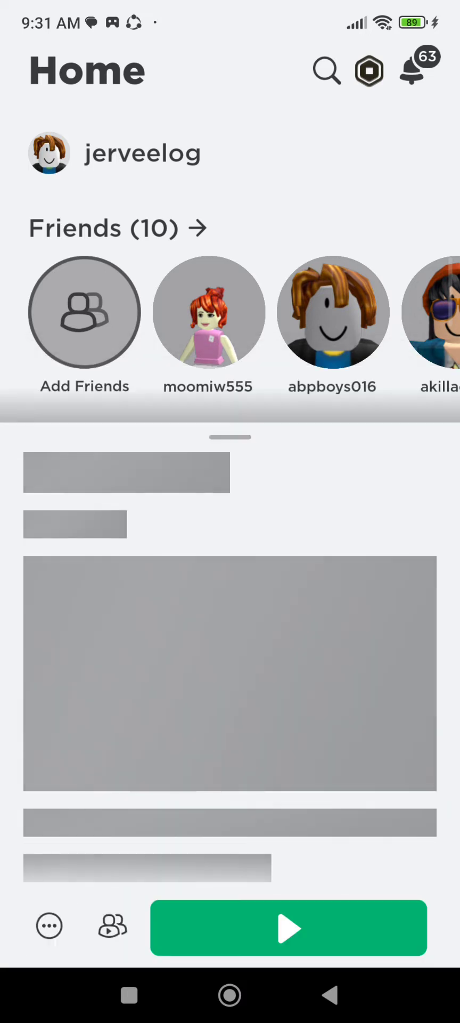
click(287, 928)
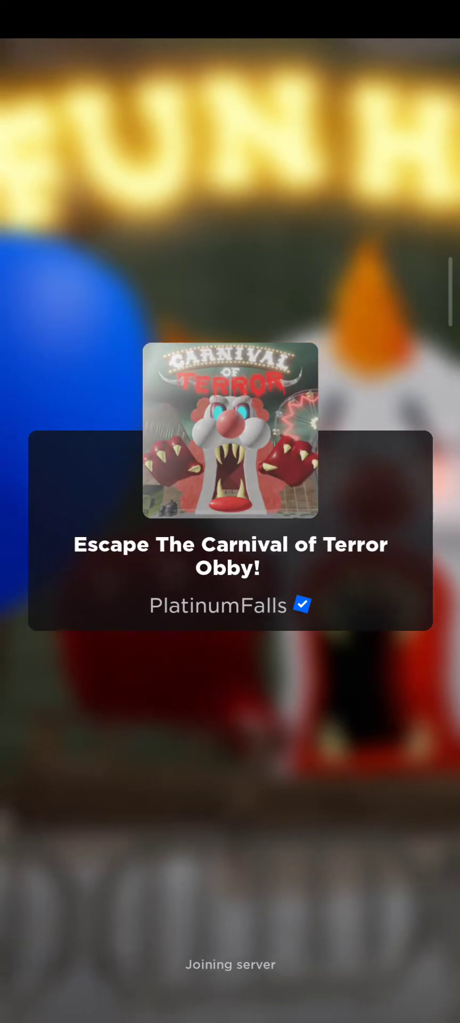